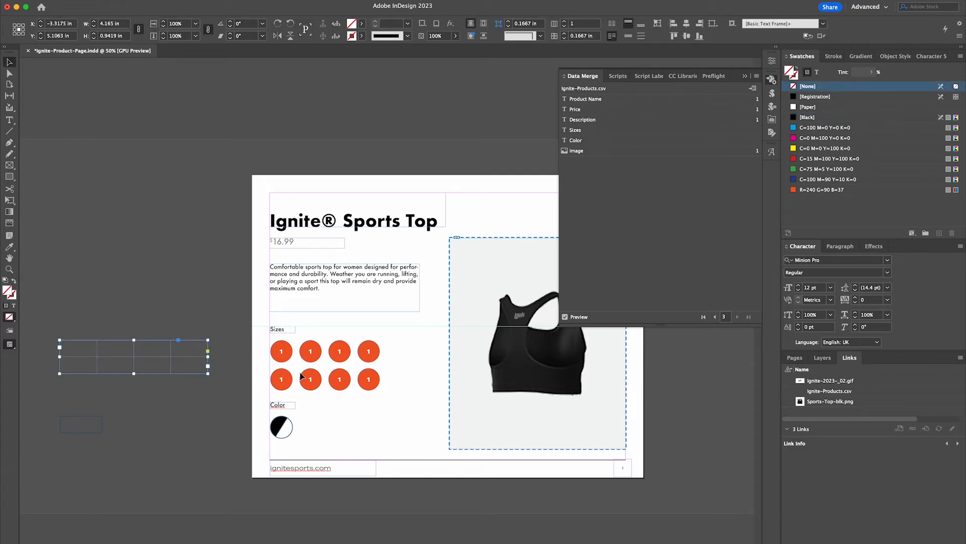
pyautogui.moveTo(327, 335)
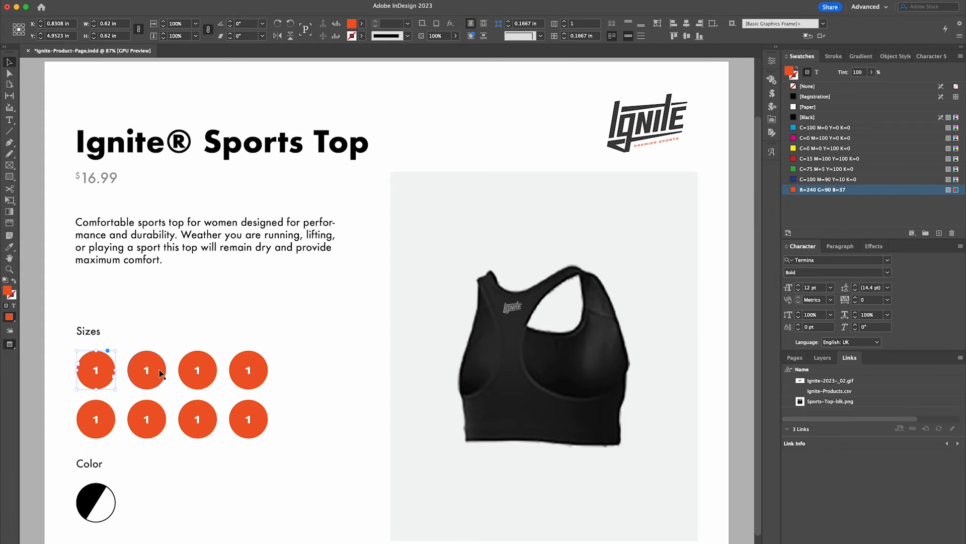
pyautogui.moveTo(83, 301)
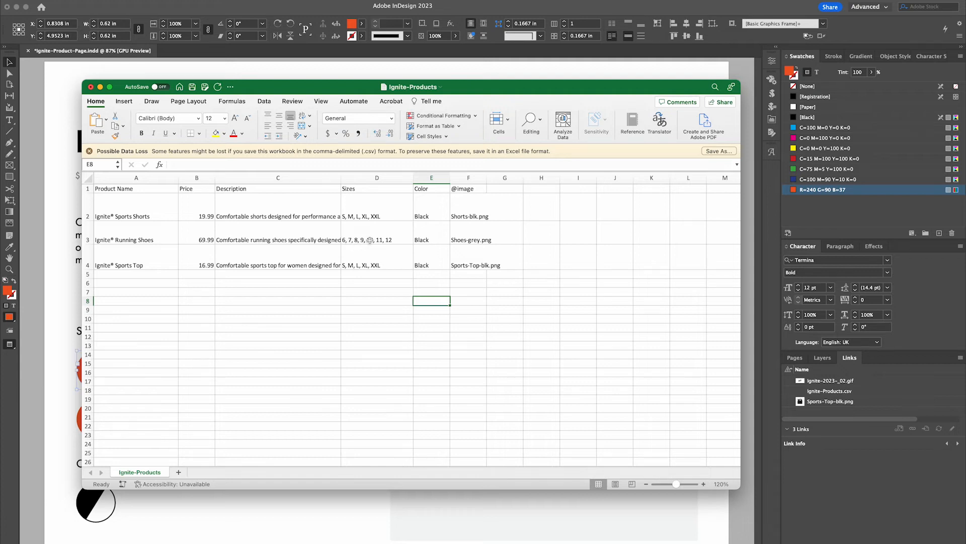
# Insert blank columns before Color and label the new header 'Size 2'.
pyautogui.click(376, 178)
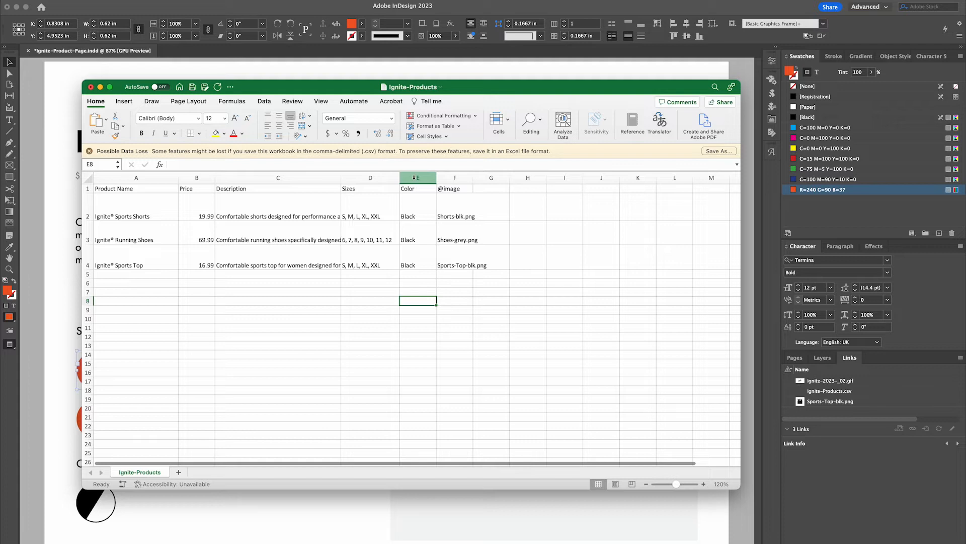
pyautogui.rightClick(418, 178)
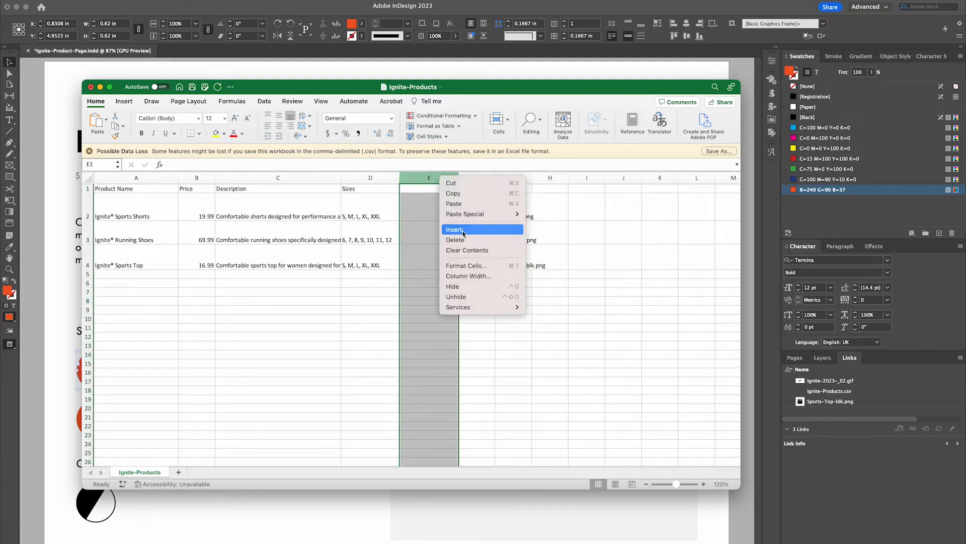
pyautogui.click(455, 230)
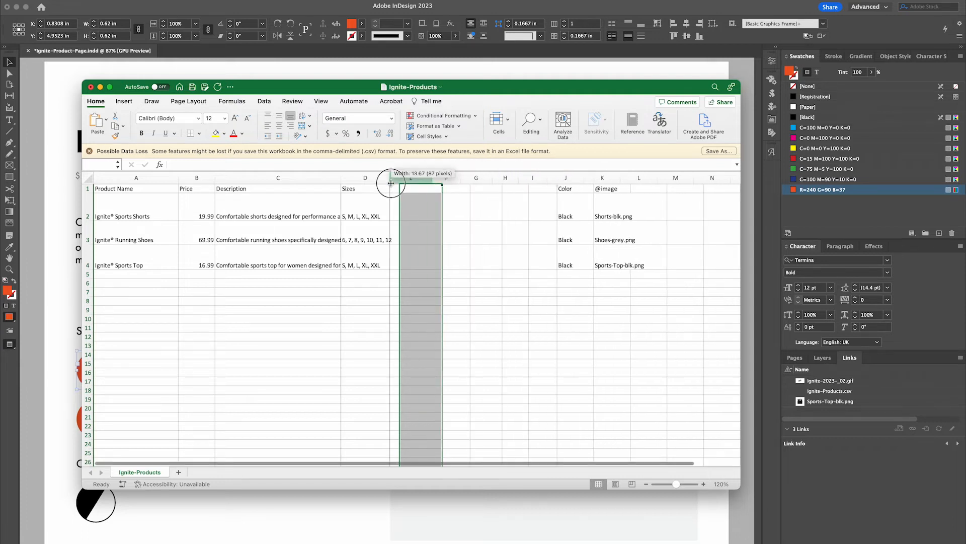
pyautogui.write('Size 2')
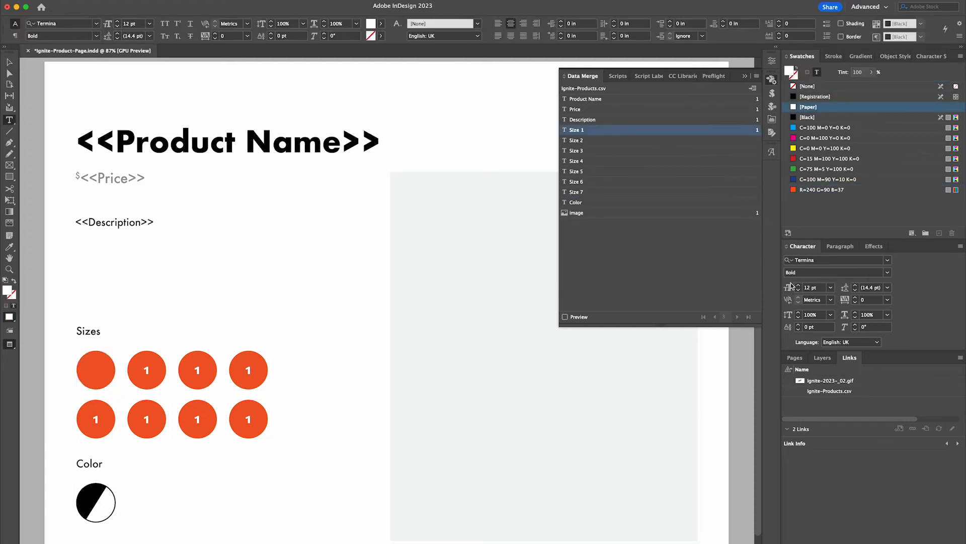
# Assign Size merge fields to the first and third size circles on the product page.
pyautogui.click(96, 369)
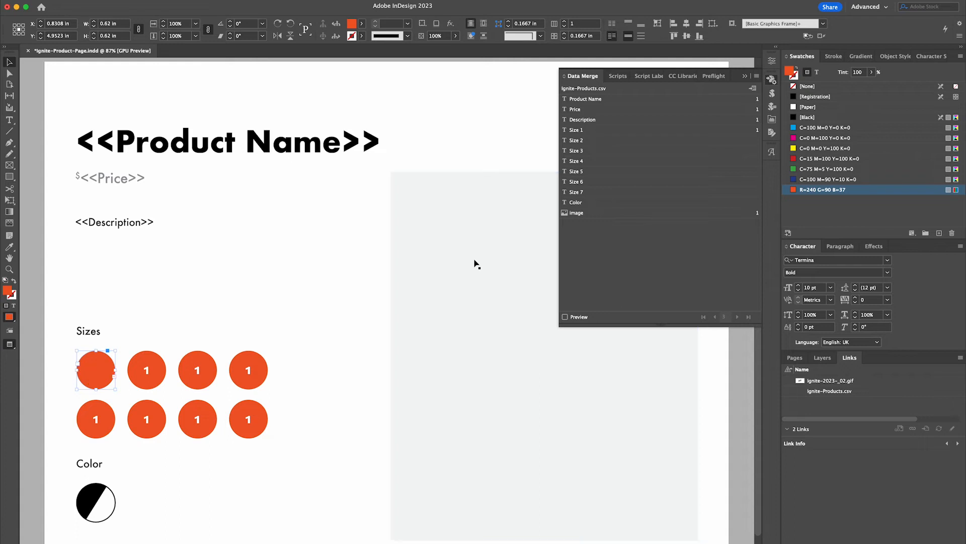
pyautogui.click(198, 370)
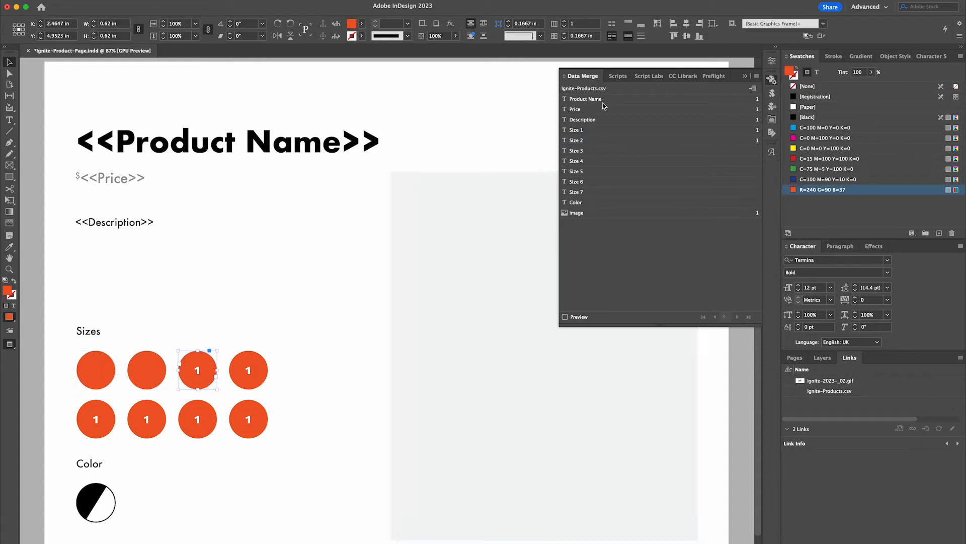
pyautogui.click(248, 369)
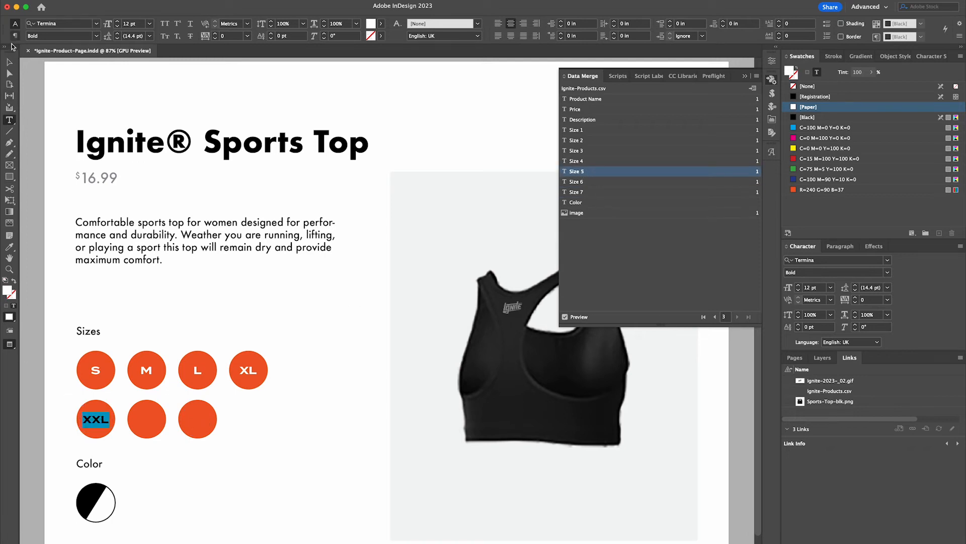
# Step the merge preview back to record 2, Running Shoes with sizes 6–12.
pyautogui.click(715, 317)
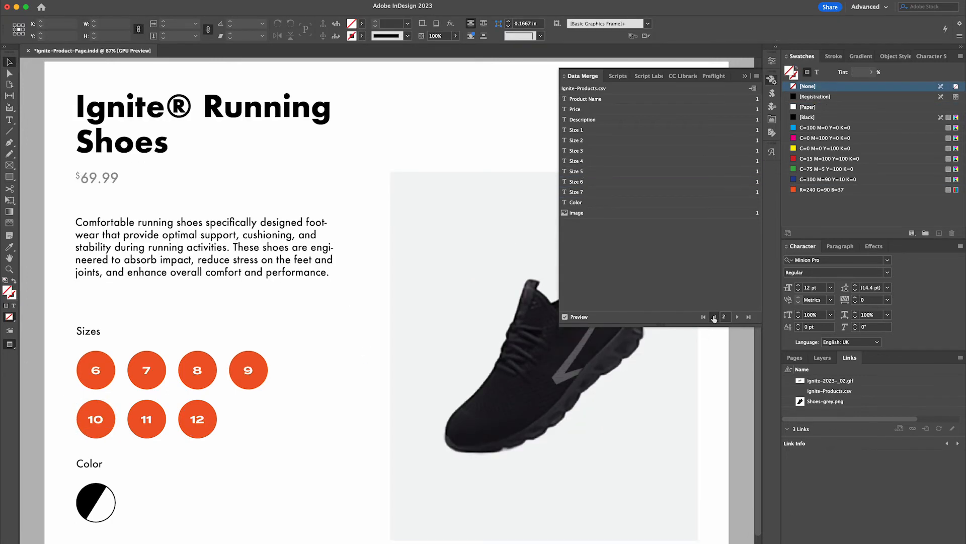
pyautogui.moveTo(714, 316)
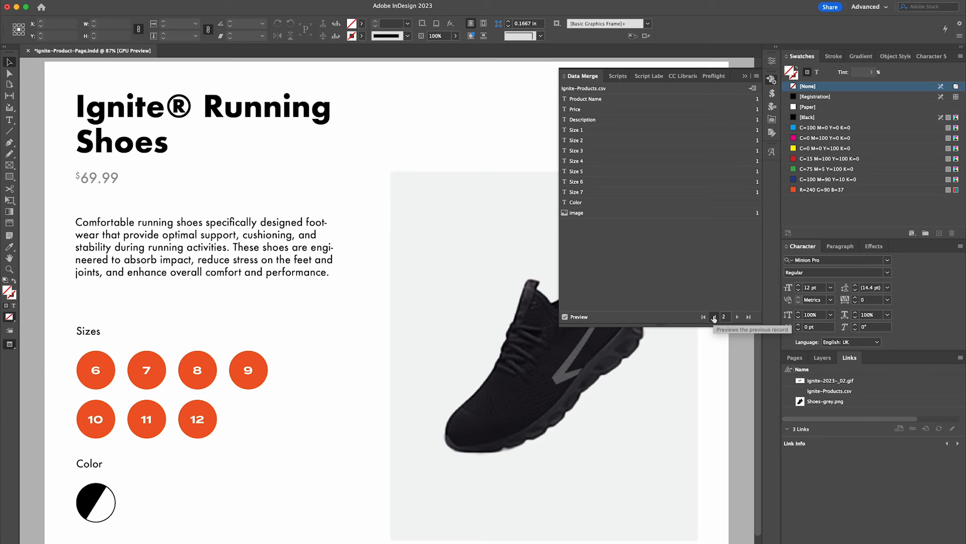